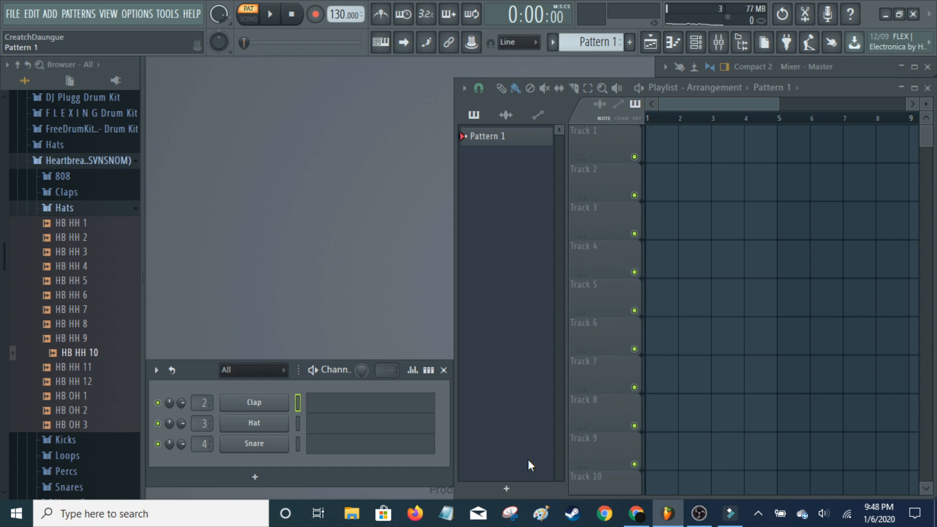
# - Replace the Clap channel in the Channel Rack with the ElectraX synth
pyautogui.rightClick(254, 402)
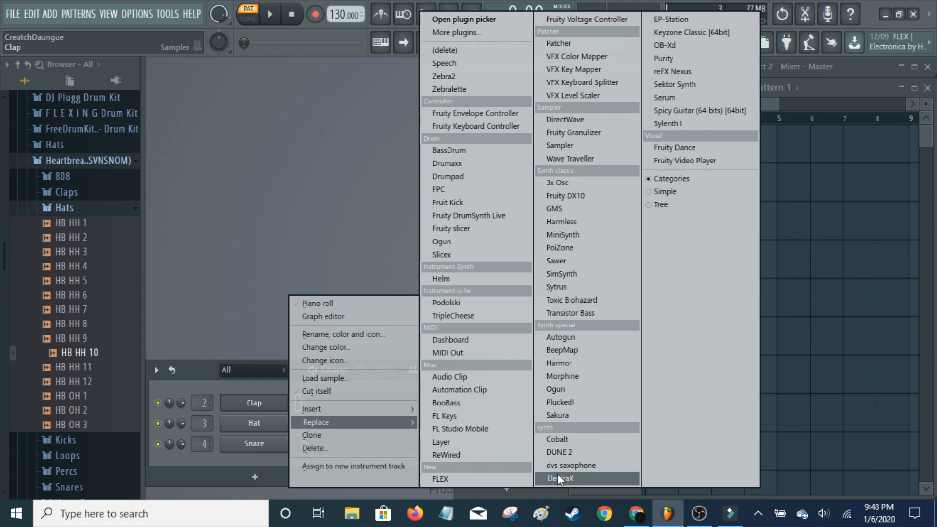
pyautogui.click(559, 479)
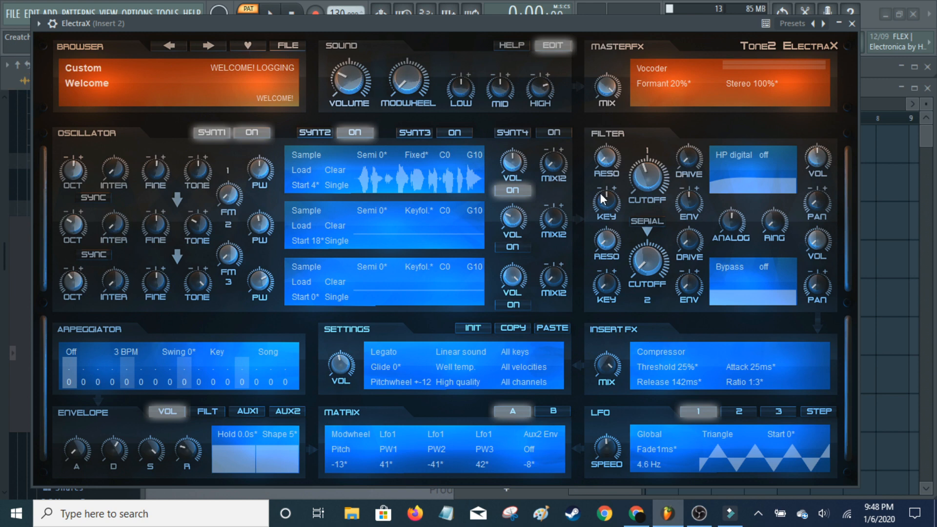
pyautogui.moveTo(172, 168)
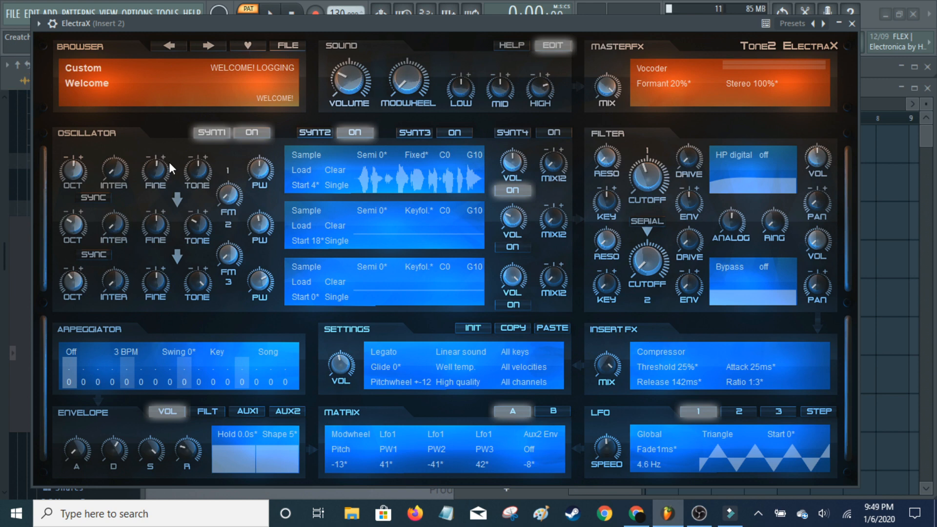
pyautogui.moveTo(483, 155)
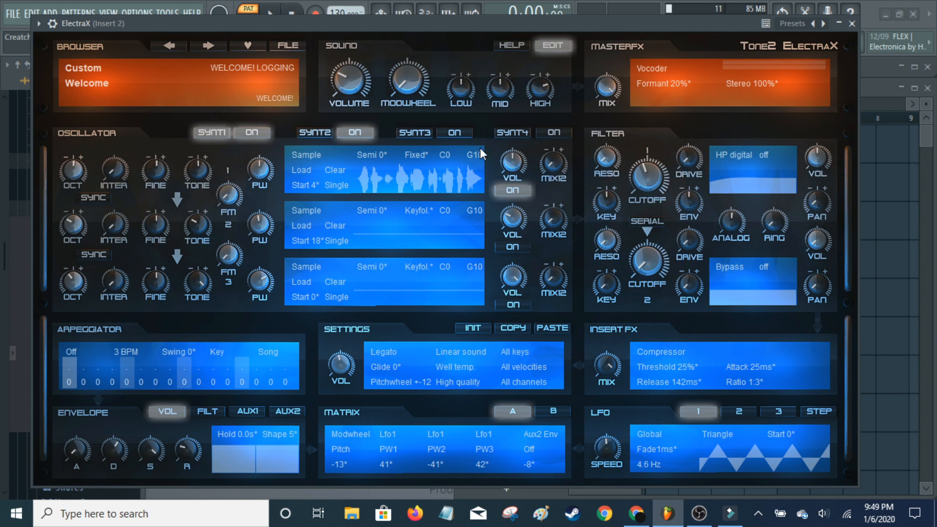
pyautogui.moveTo(546, 174)
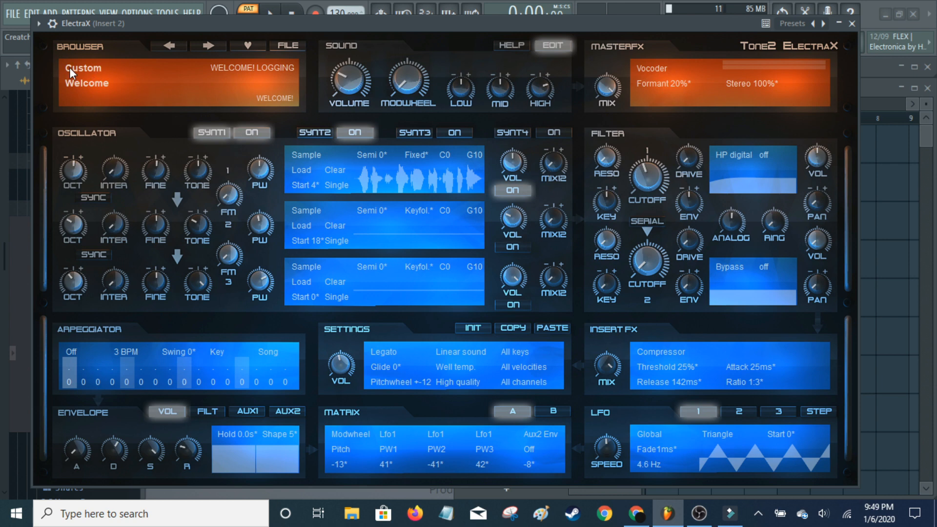
# - Show the preset bank list from ElectraX's Browser display
pyautogui.click(83, 68)
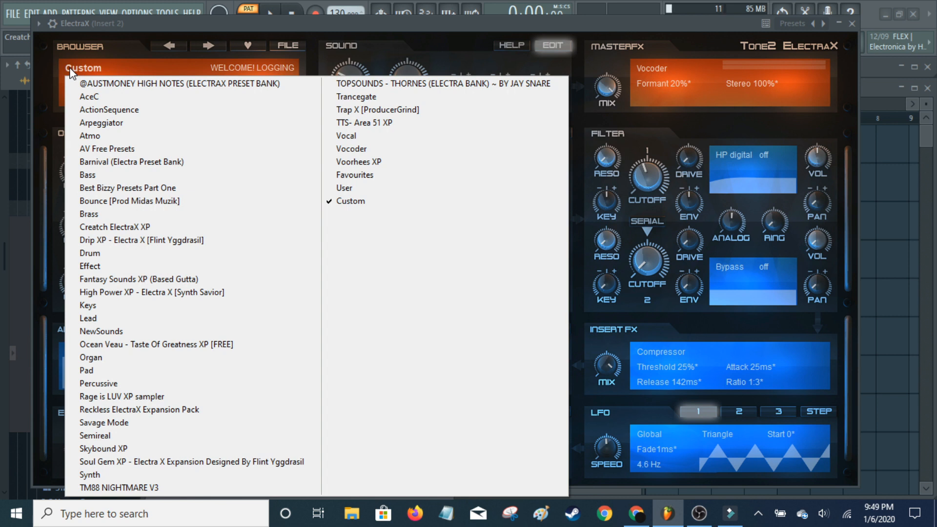
# - Select the Fantasy Sounds XP (Based Gutta) bank, loading its AR - Clone preset
pyautogui.click(138, 279)
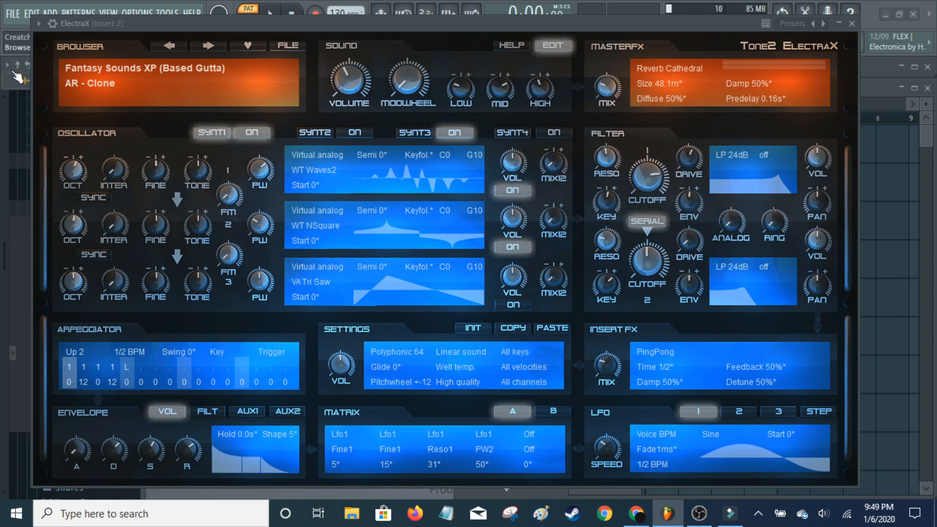
pyautogui.moveTo(174, 75)
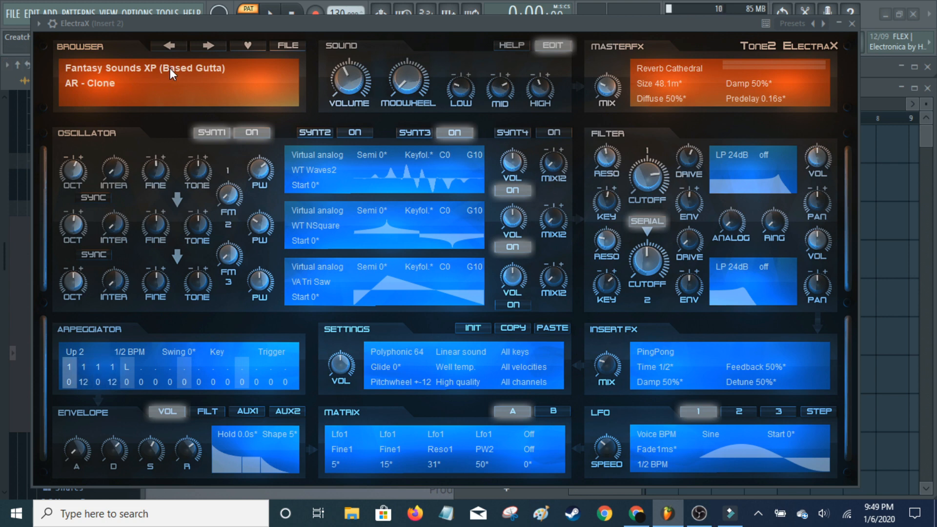
pyautogui.moveTo(490, 113)
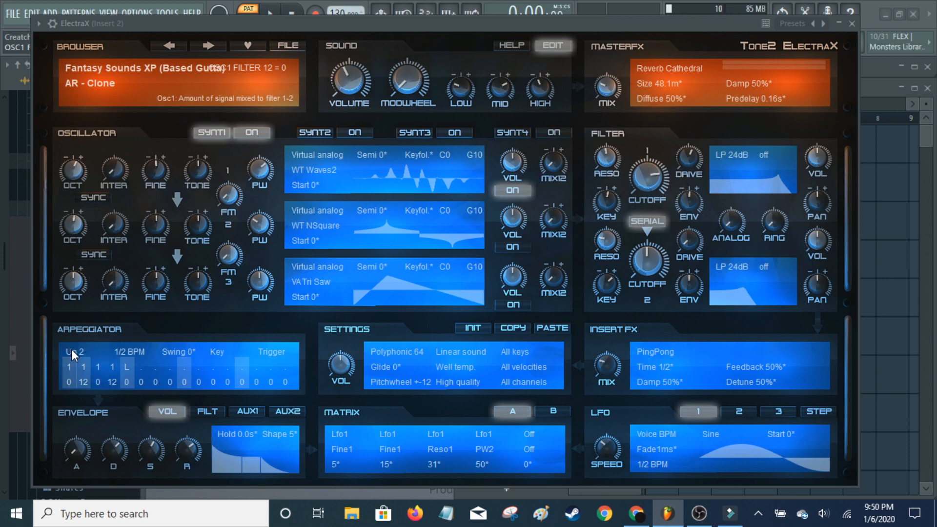
# - Set the arpeggiator to Off, switch oscillator 1 to Sample and start loading a wave file
pyautogui.click(75, 351)
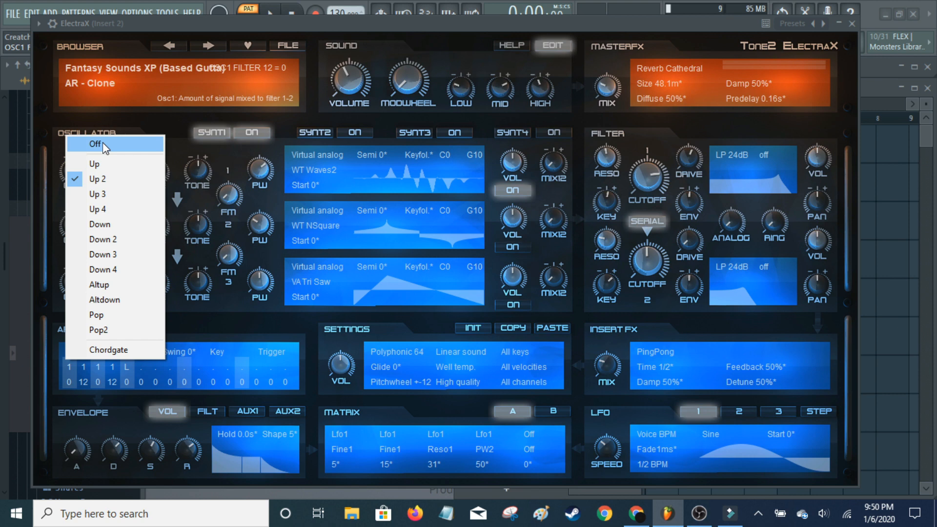
pyautogui.click(95, 144)
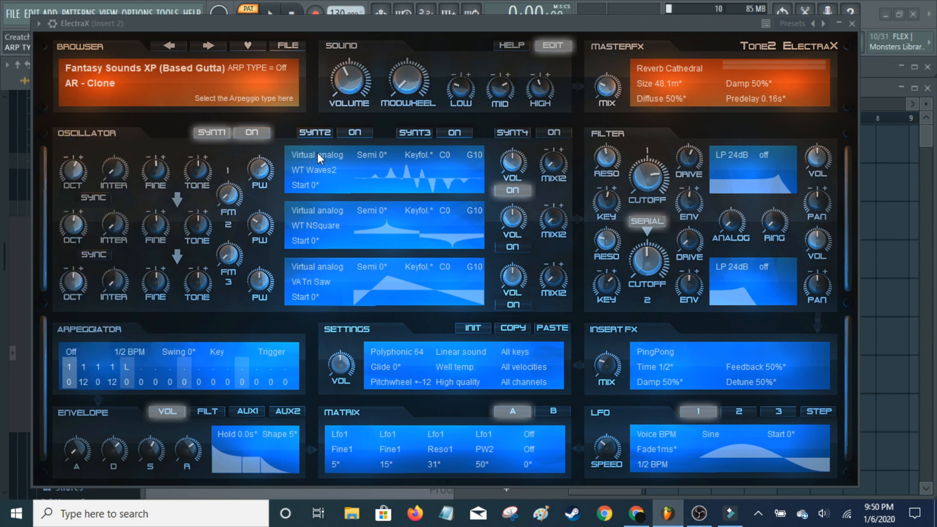
pyautogui.click(316, 155)
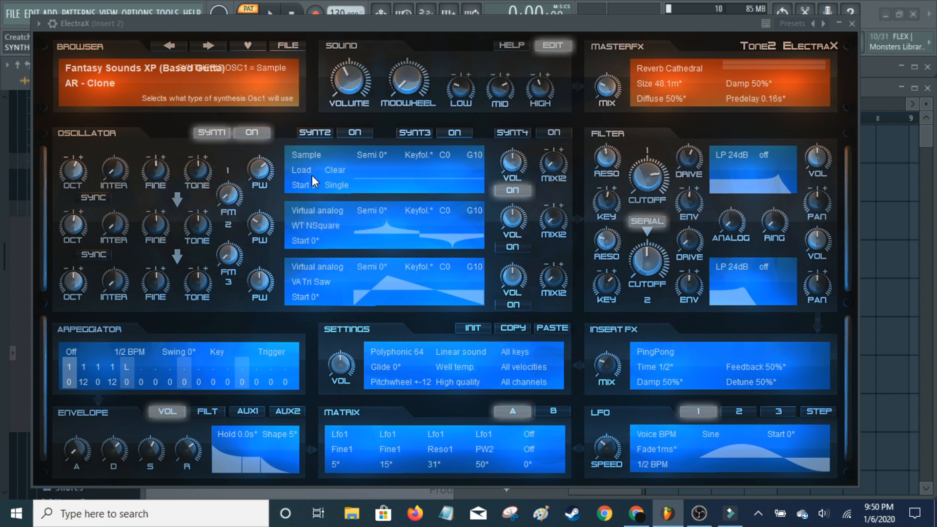
pyautogui.click(301, 170)
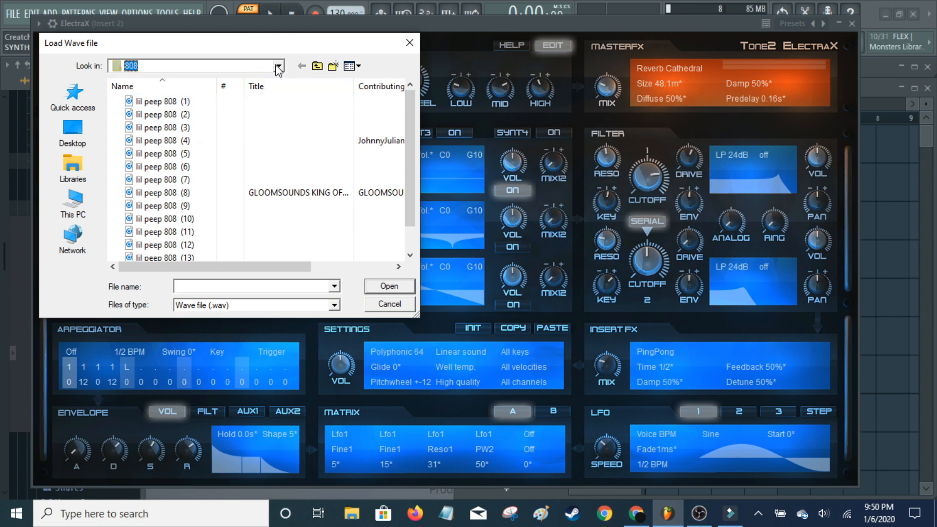
# - Navigate the Load Wave file dialog to FL Studio 20 > Data > Patches > Packs > Drums
pyautogui.click(277, 66)
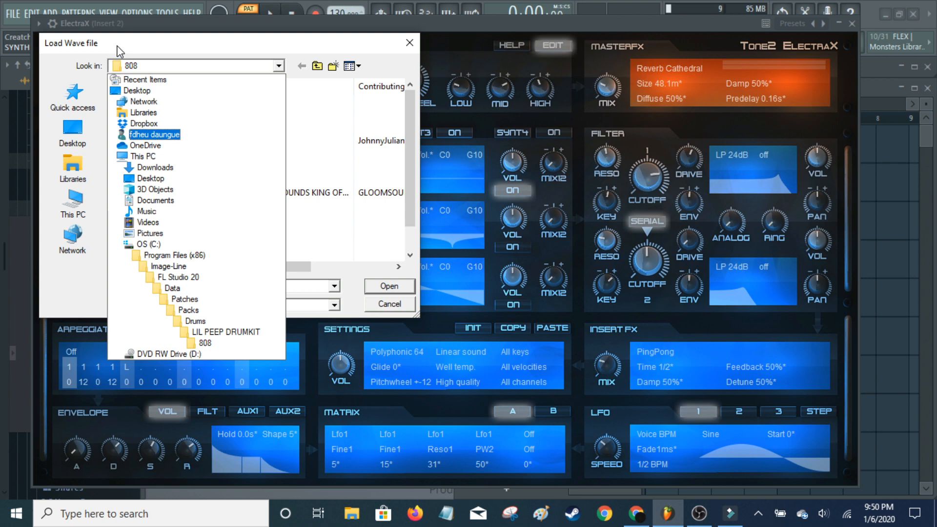
pyautogui.click(155, 200)
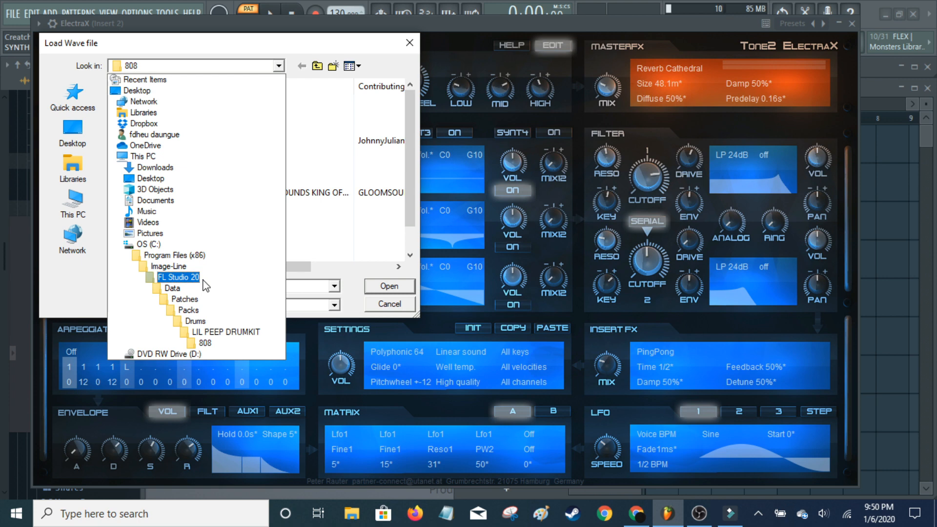
pyautogui.click(174, 255)
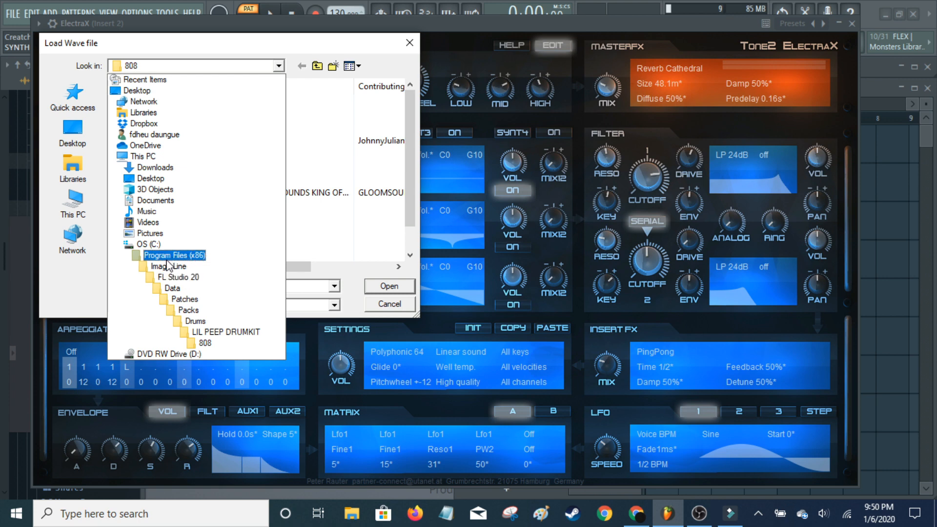
pyautogui.click(194, 321)
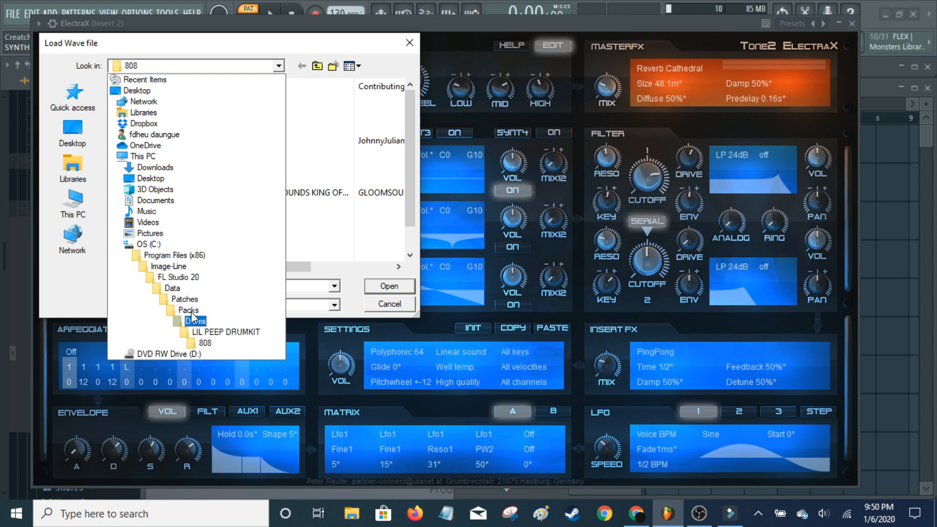
pyautogui.click(148, 244)
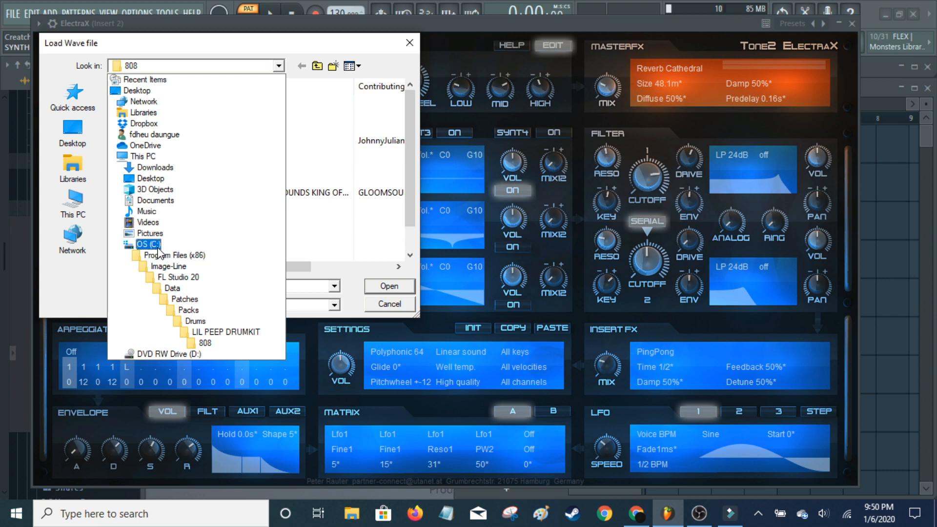
pyautogui.click(173, 255)
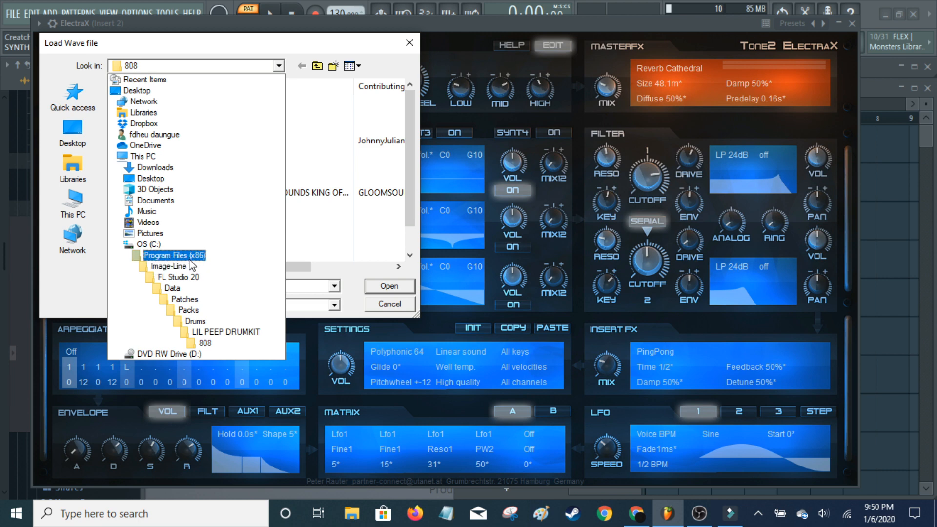
pyautogui.moveTo(206, 262)
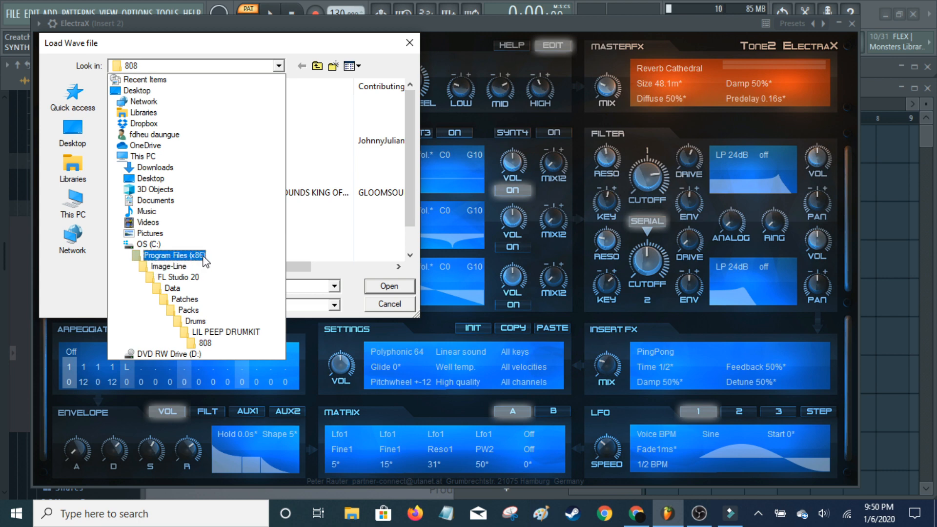
pyautogui.moveTo(194, 265)
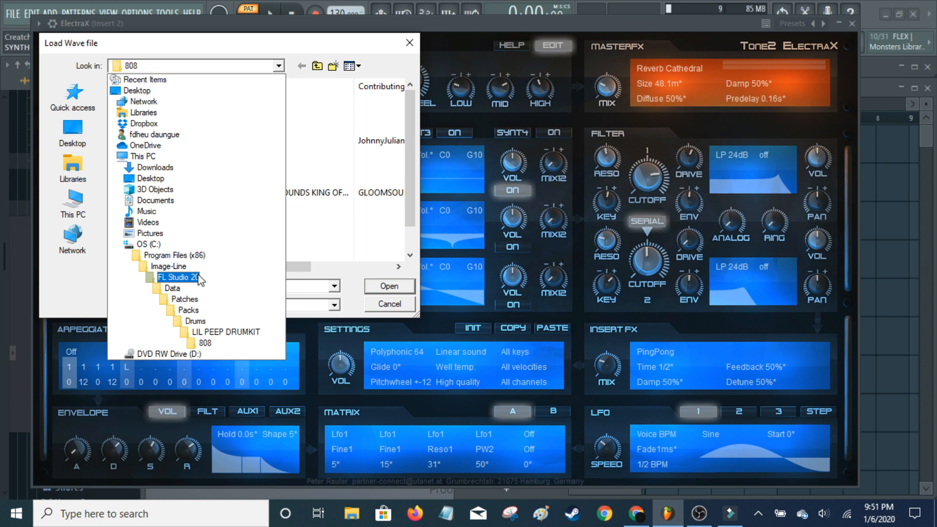
pyautogui.click(172, 288)
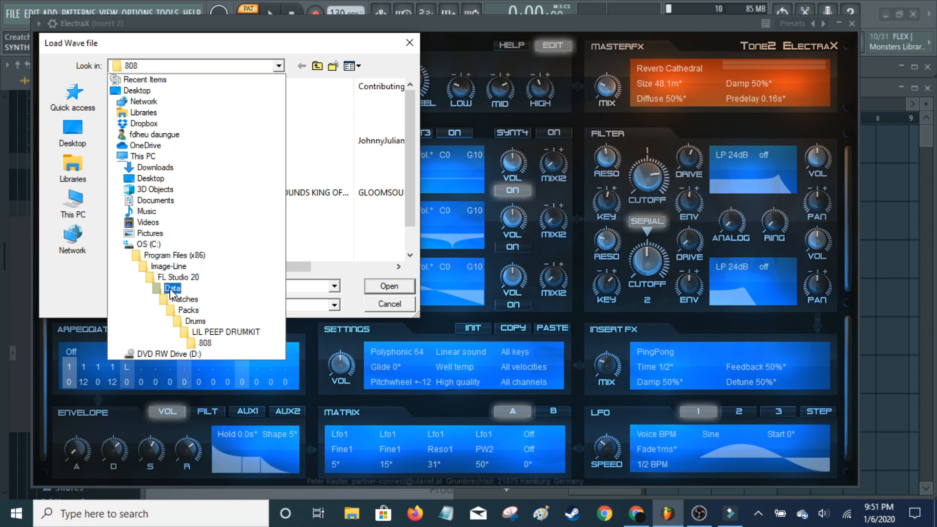
pyautogui.click(185, 299)
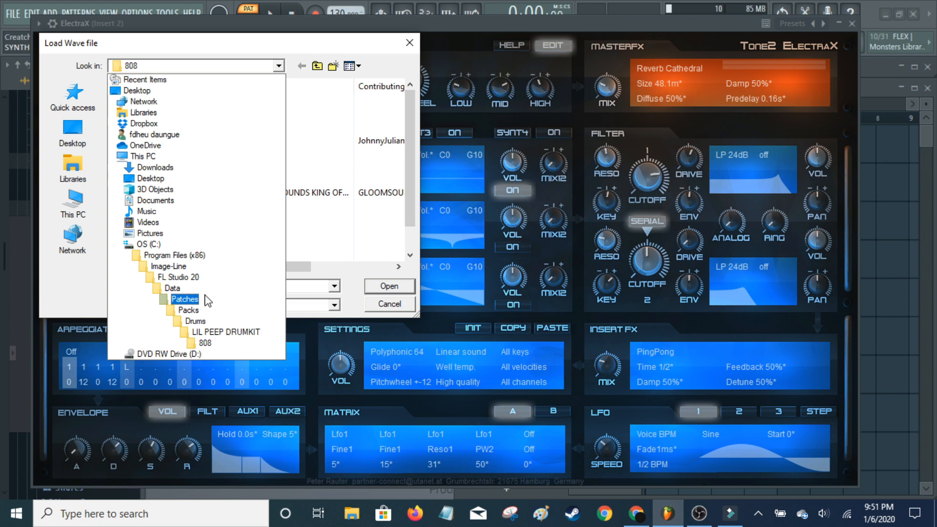
pyautogui.click(194, 321)
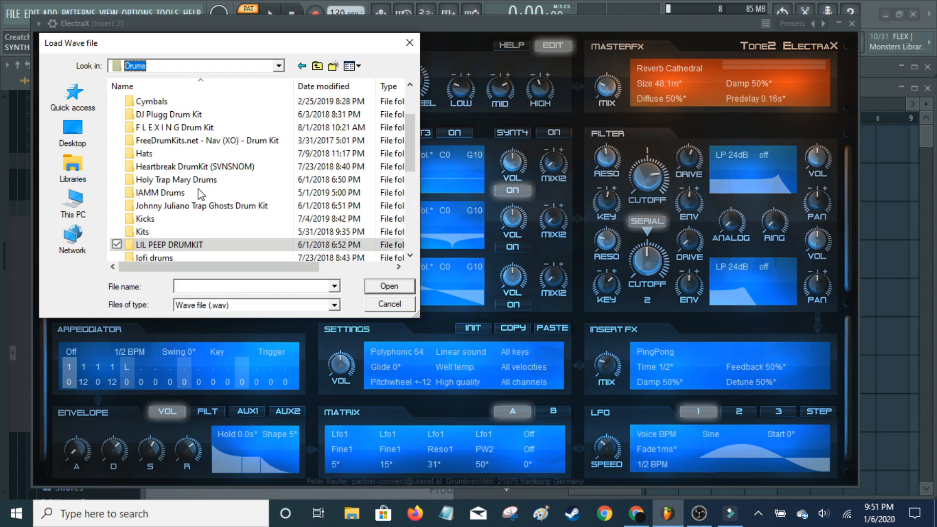
# - Go into the LIL PEEP DRUMKIT folder and then its 808 subfolder
pyautogui.scroll(-3)
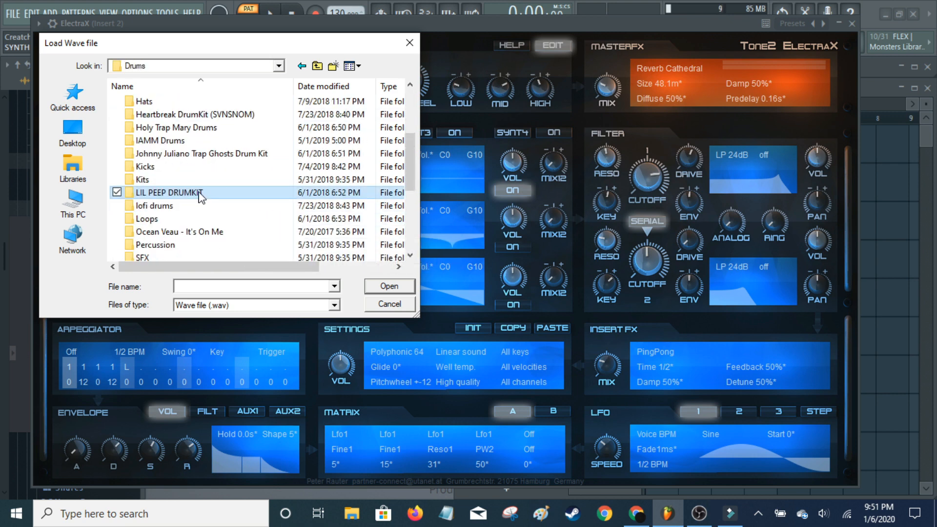
pyautogui.doubleClick(170, 193)
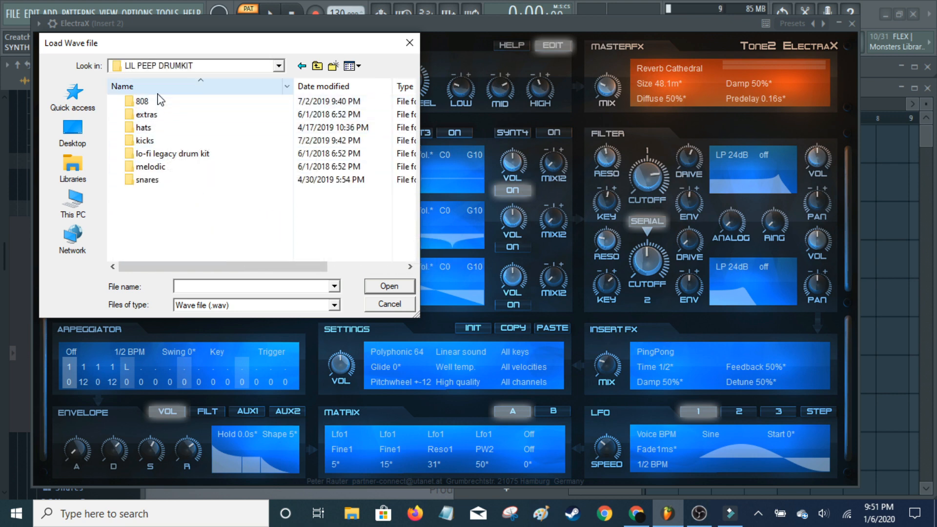
pyautogui.click(142, 101)
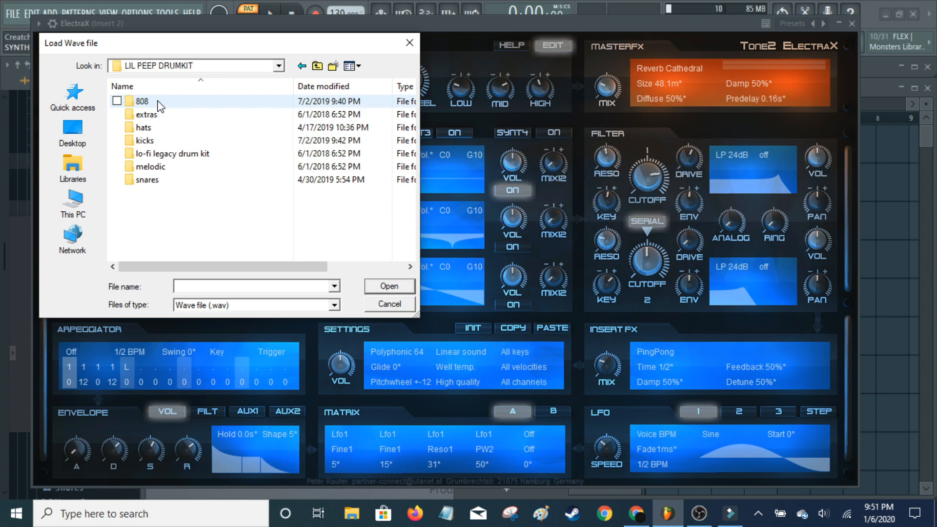
pyautogui.doubleClick(143, 101)
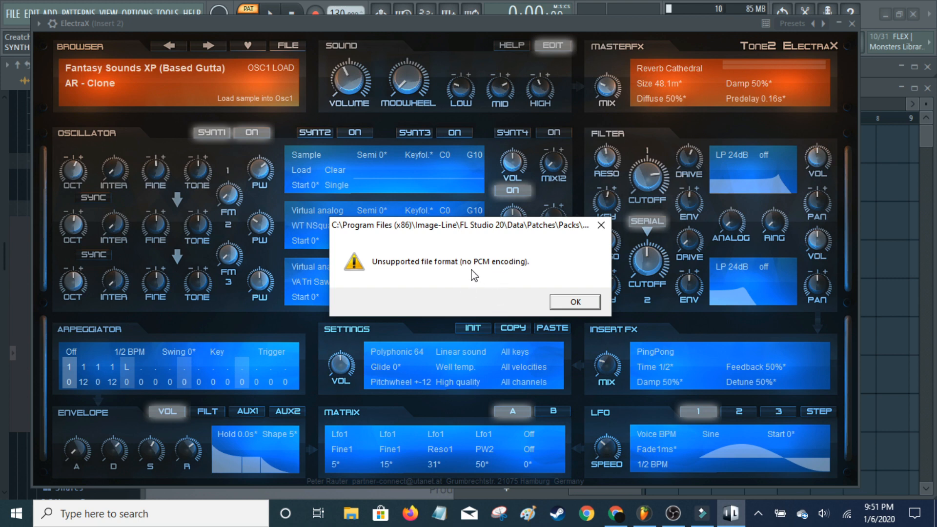
pyautogui.moveTo(498, 275)
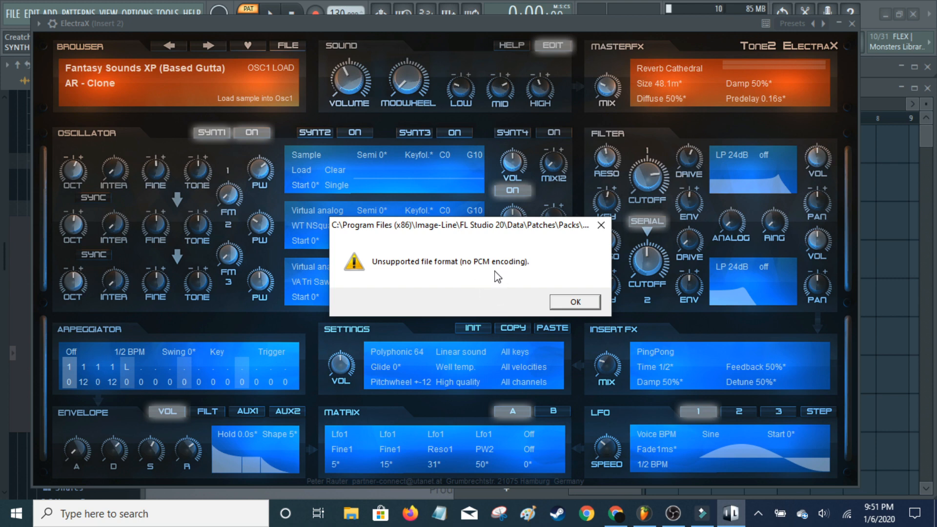
pyautogui.moveTo(506, 274)
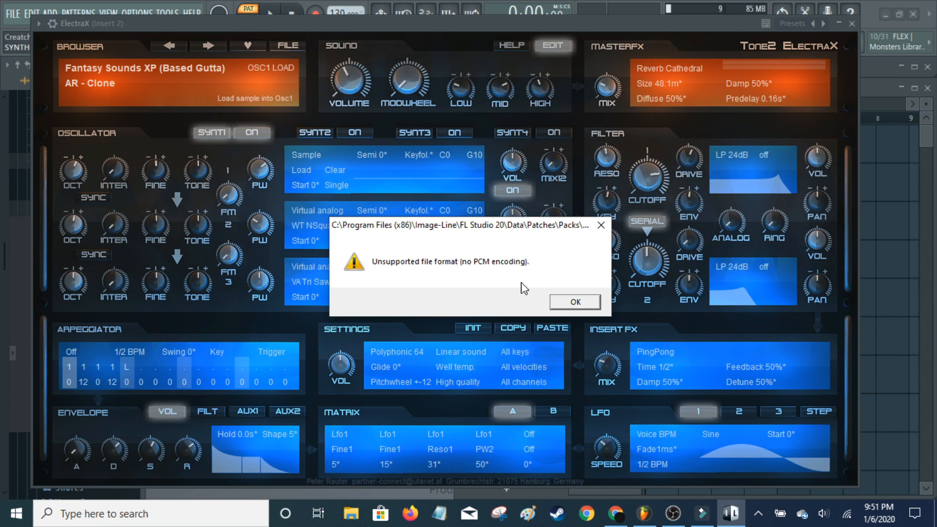
pyautogui.moveTo(506, 283)
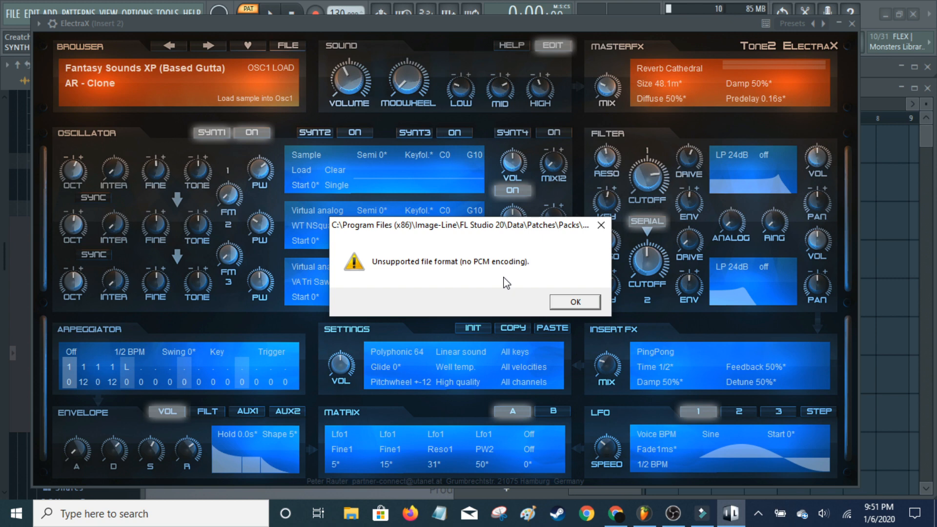
pyautogui.moveTo(506, 276)
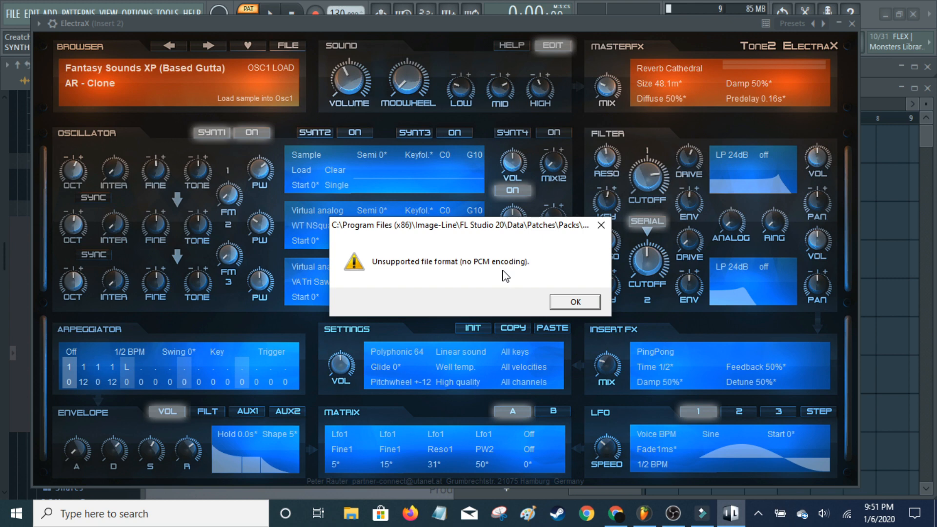
pyautogui.moveTo(601, 225)
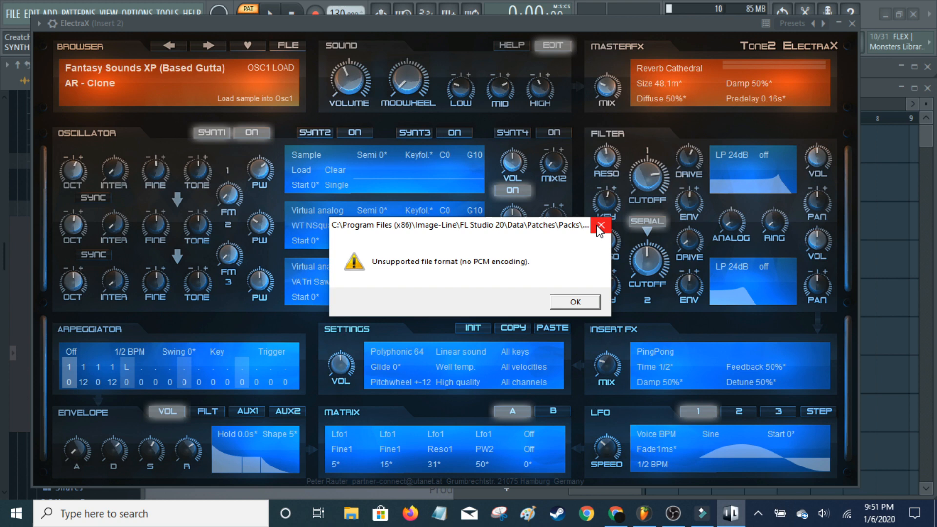
# - Dismiss the 'Unsupported file format (no PCM encoding)' error message
pyautogui.click(573, 301)
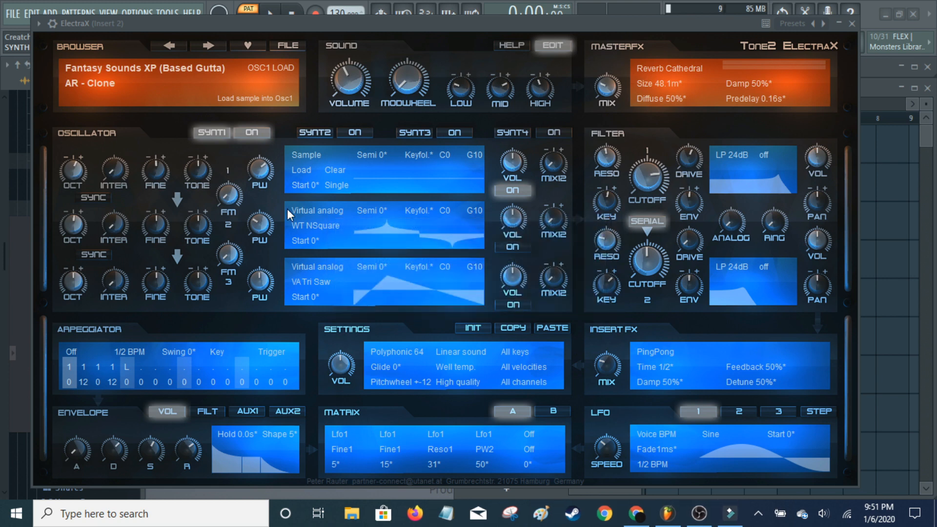
# - Load a compatible sample into oscillator 1 so its waveform appears
pyautogui.click(301, 170)
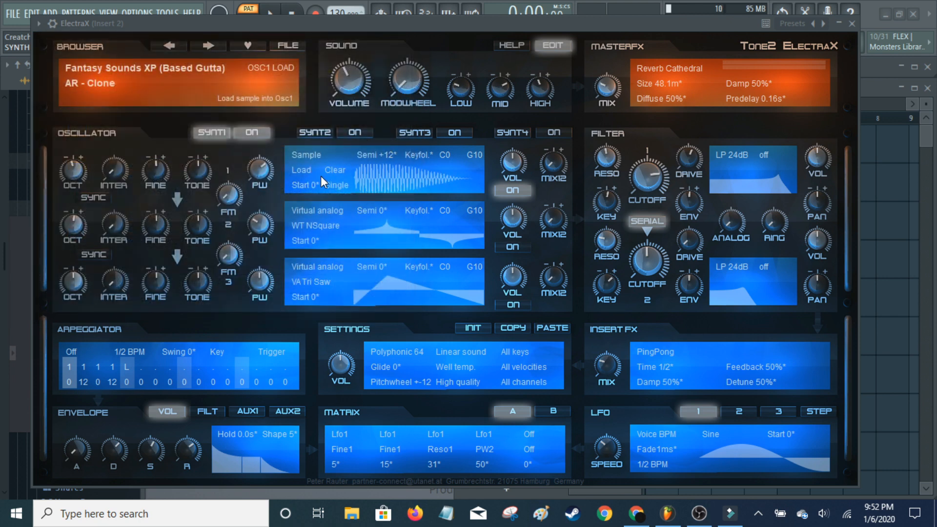
pyautogui.moveTo(419, 185)
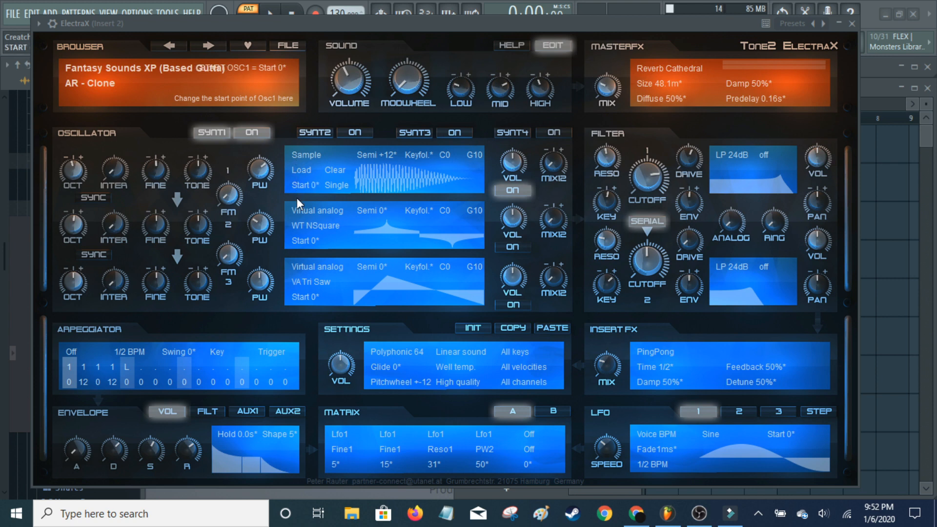
pyautogui.moveTo(337, 193)
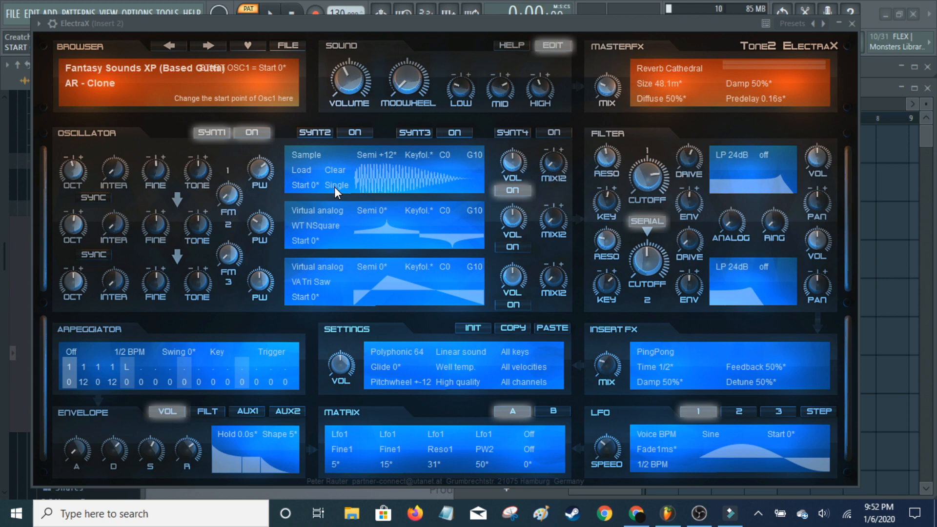
pyautogui.click(336, 185)
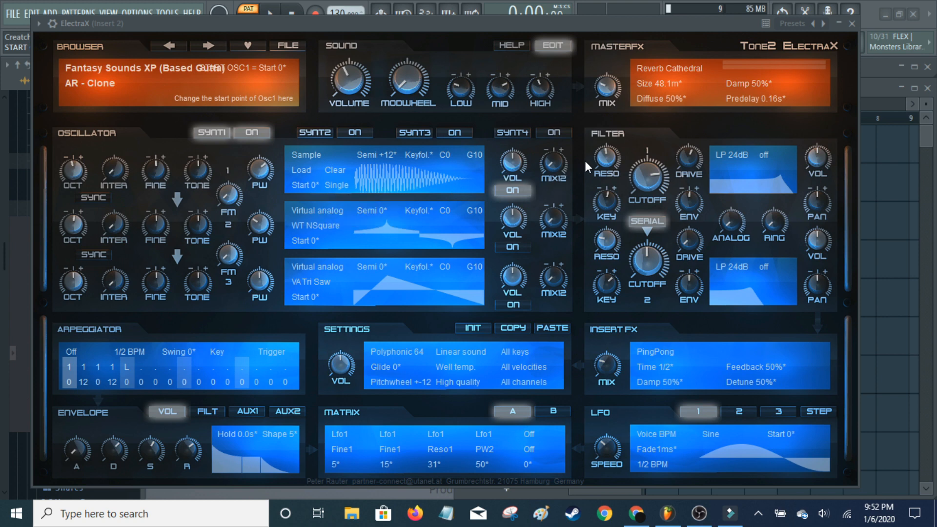
pyautogui.moveTo(768, 230)
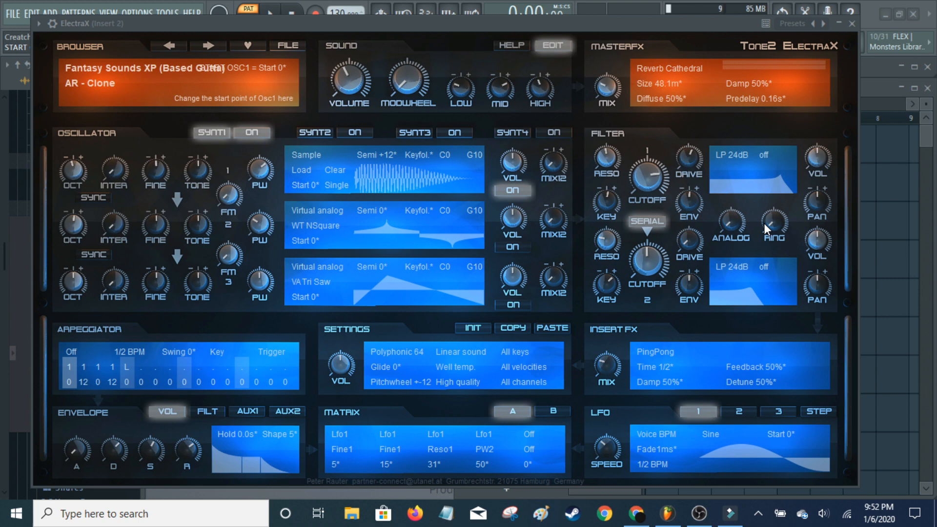
pyautogui.moveTo(737, 220)
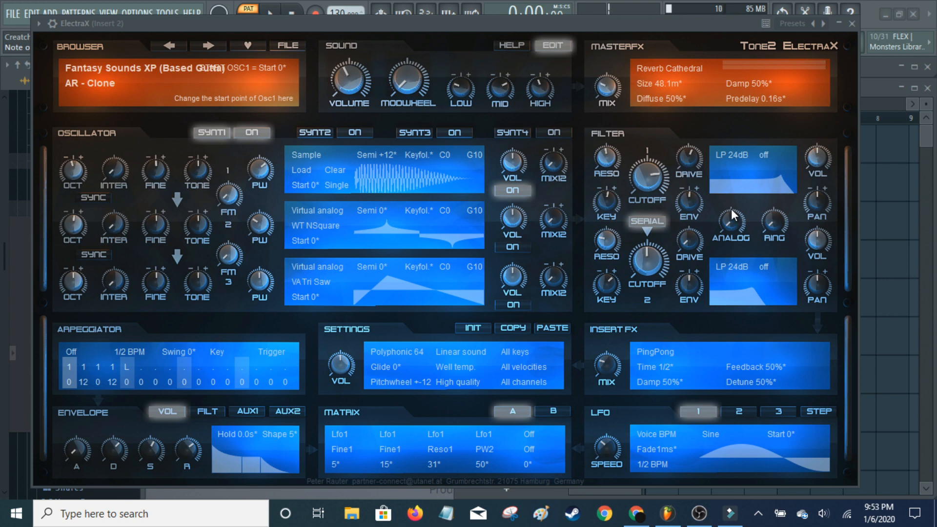
pyautogui.moveTo(774, 182)
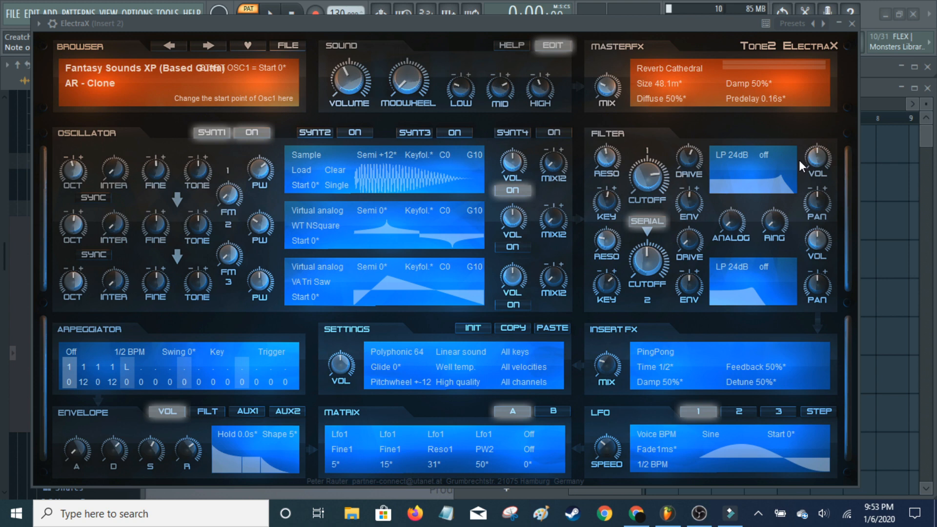
pyautogui.moveTo(715, 162)
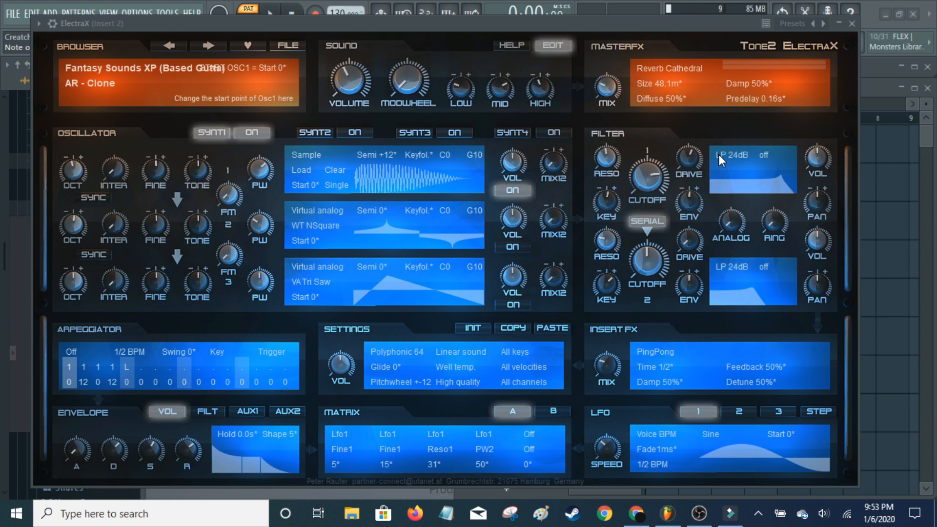
pyautogui.click(752, 155)
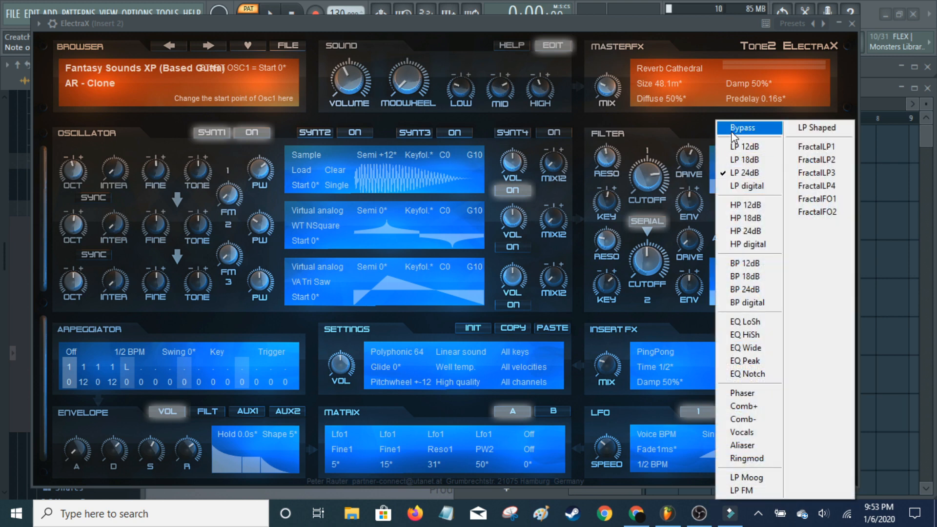
# - Bypass filter 1, try LP 12dB, then reopen the filter type list to return it to Bypass
pyautogui.click(742, 128)
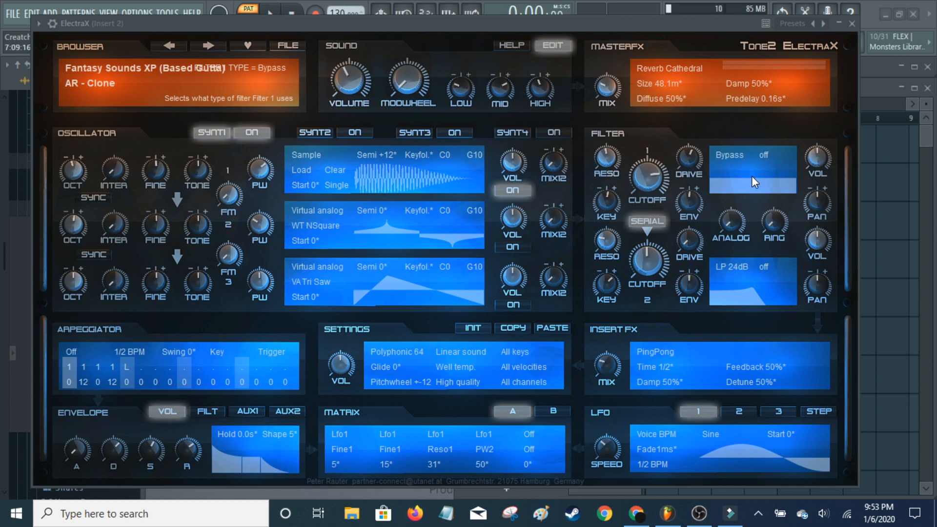
pyautogui.moveTo(609, 161)
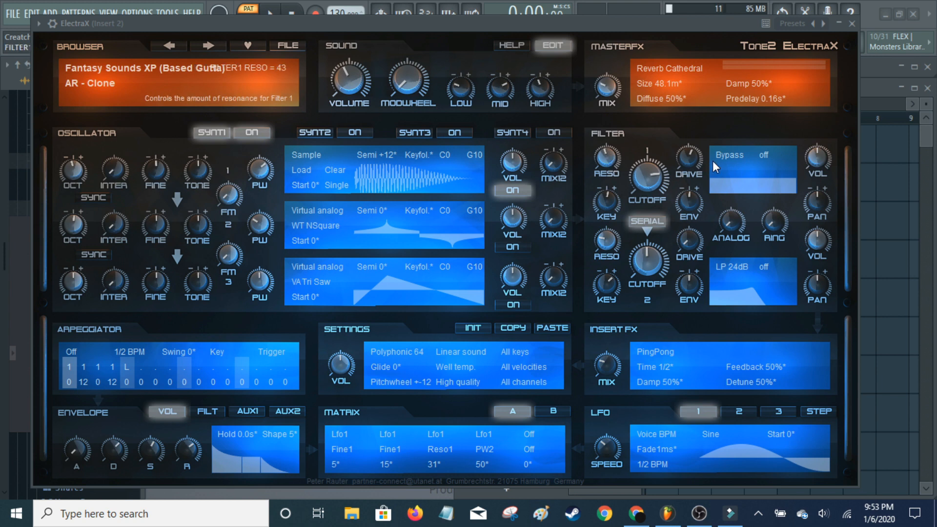
pyautogui.click(751, 266)
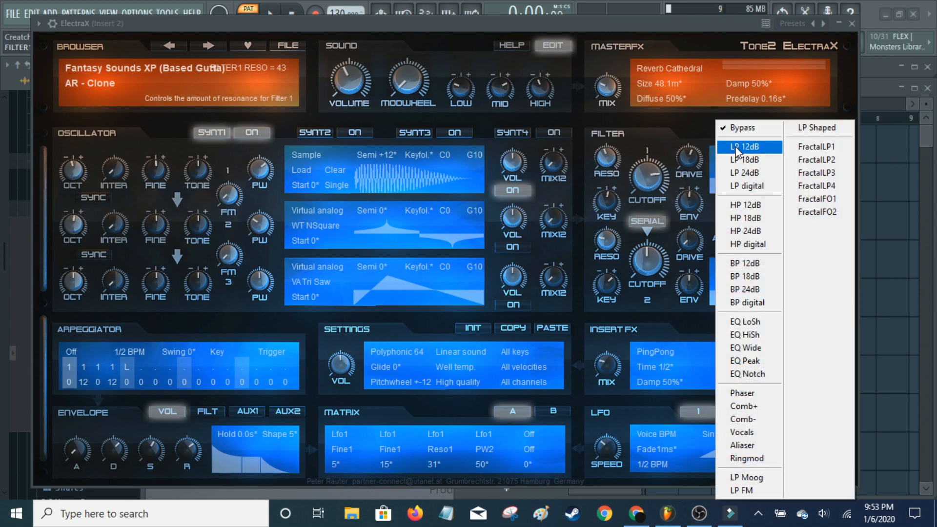
pyautogui.click(744, 147)
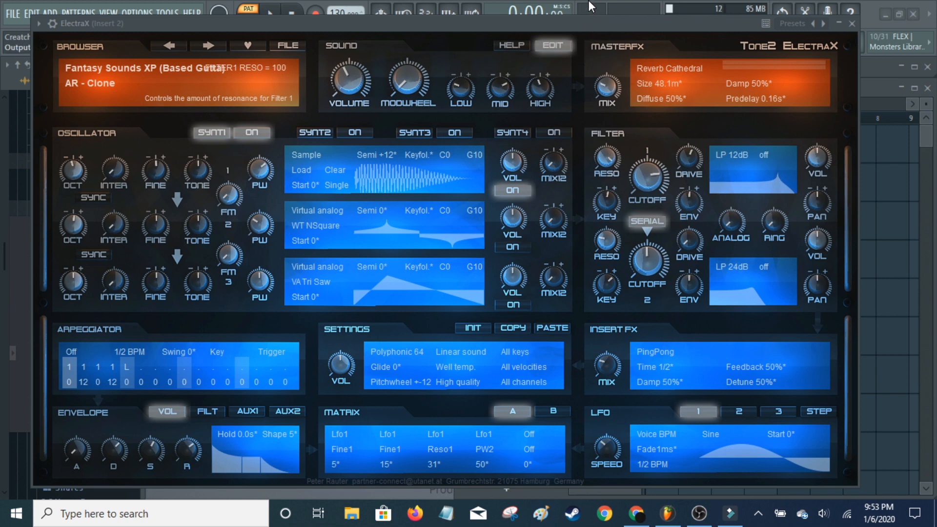
pyautogui.moveTo(780, 177)
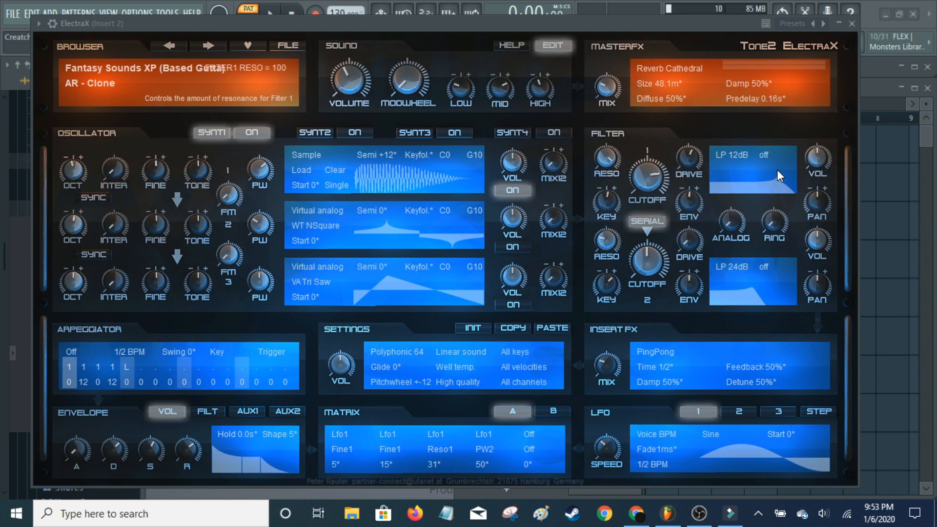
pyautogui.click(752, 155)
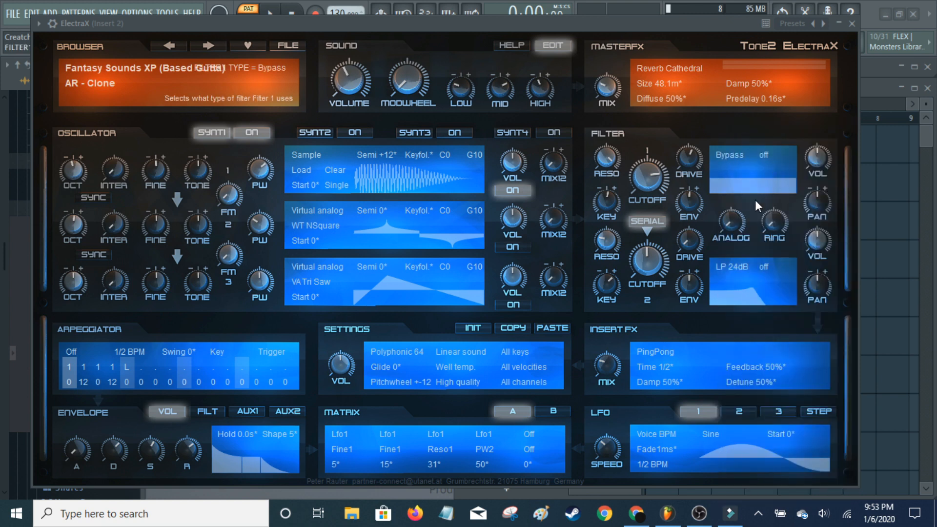
pyautogui.moveTo(879, 179)
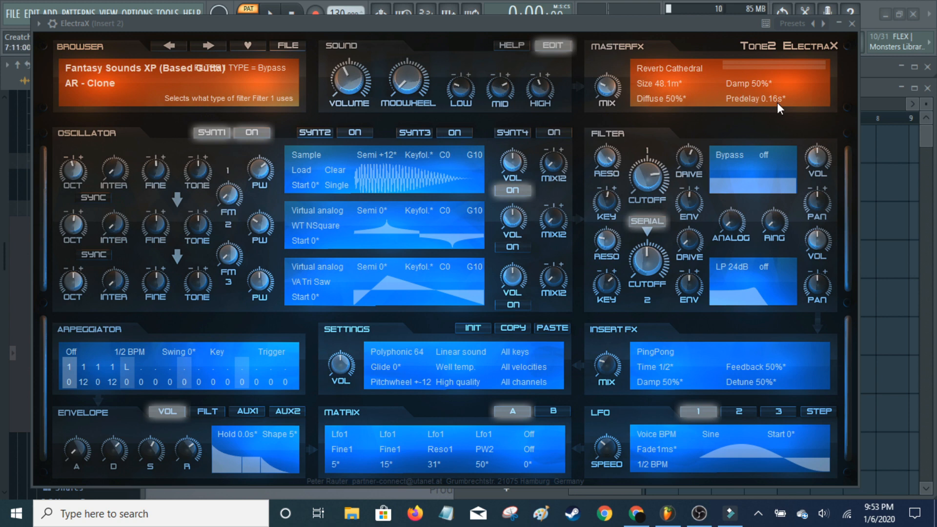
pyautogui.moveTo(617, 62)
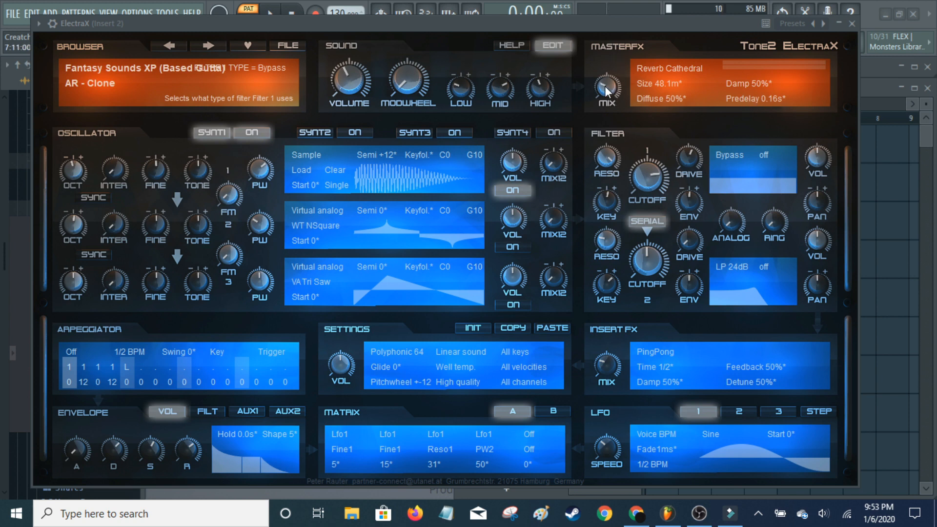
pyautogui.moveTo(628, 95)
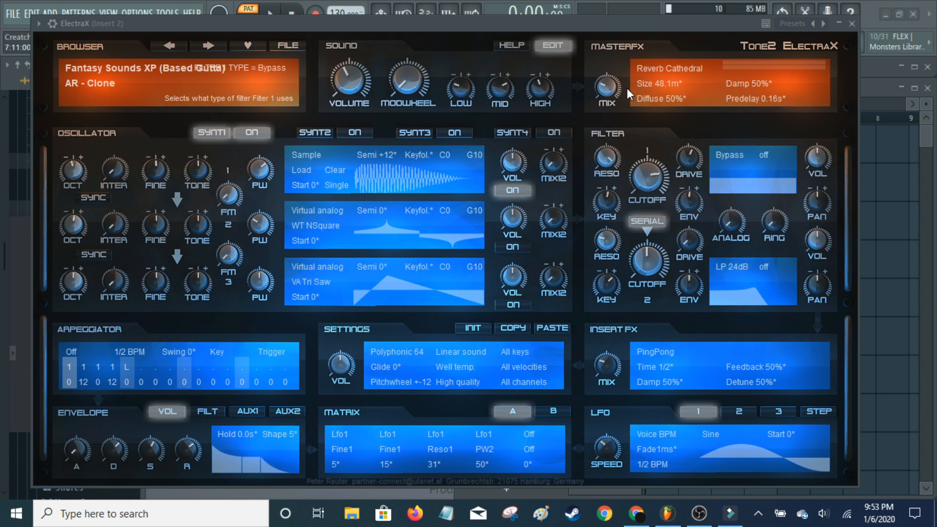
pyautogui.moveTo(645, 74)
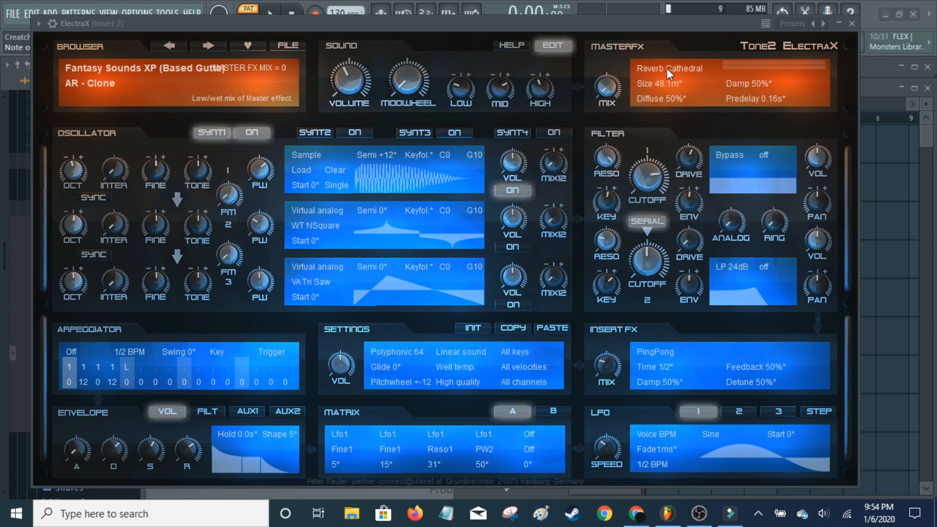
pyautogui.moveTo(490, 158)
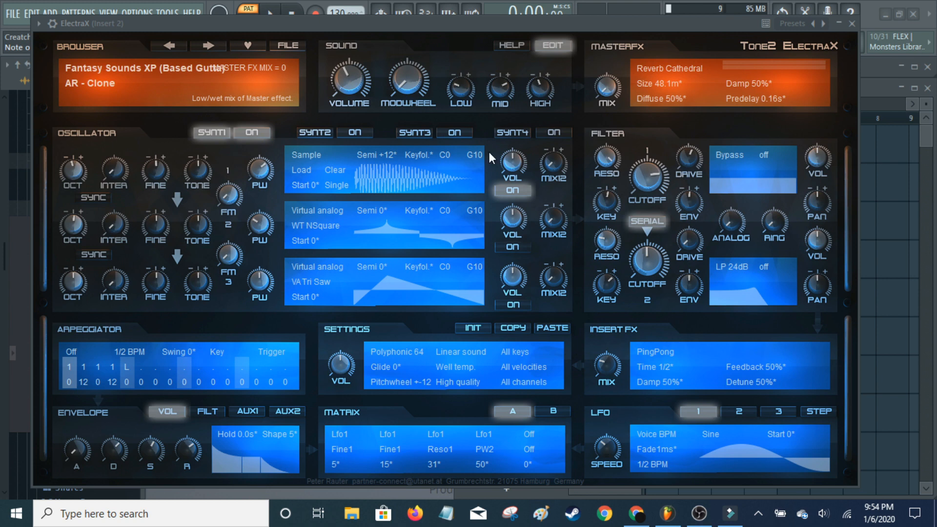
pyautogui.moveTo(134, 185)
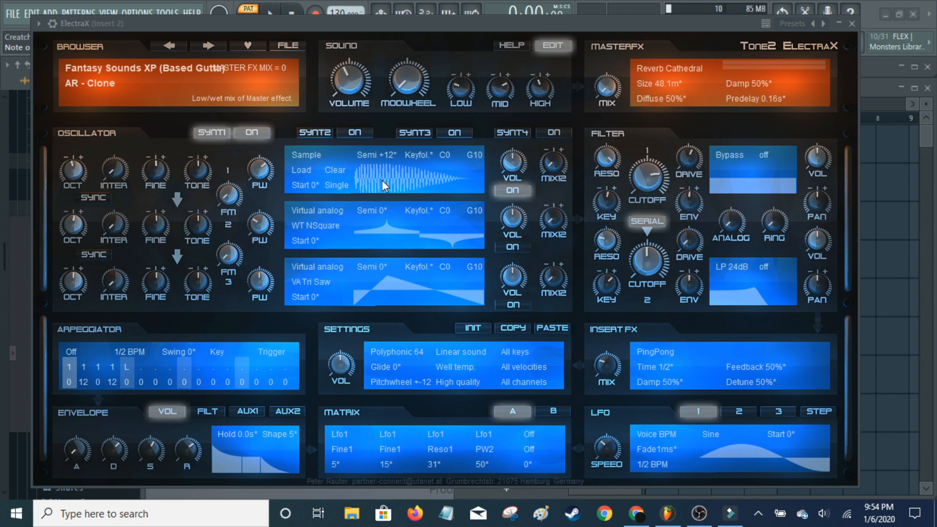
pyautogui.moveTo(807, 85)
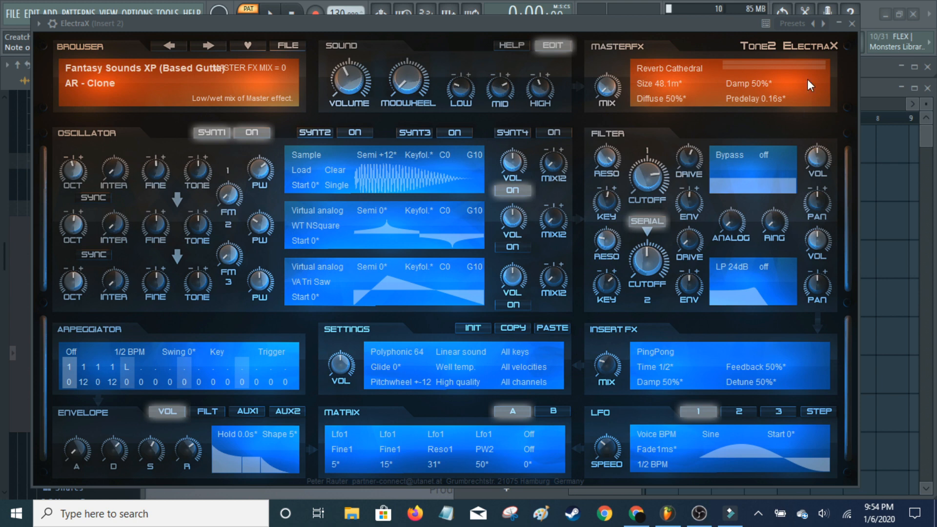
pyautogui.moveTo(734, 140)
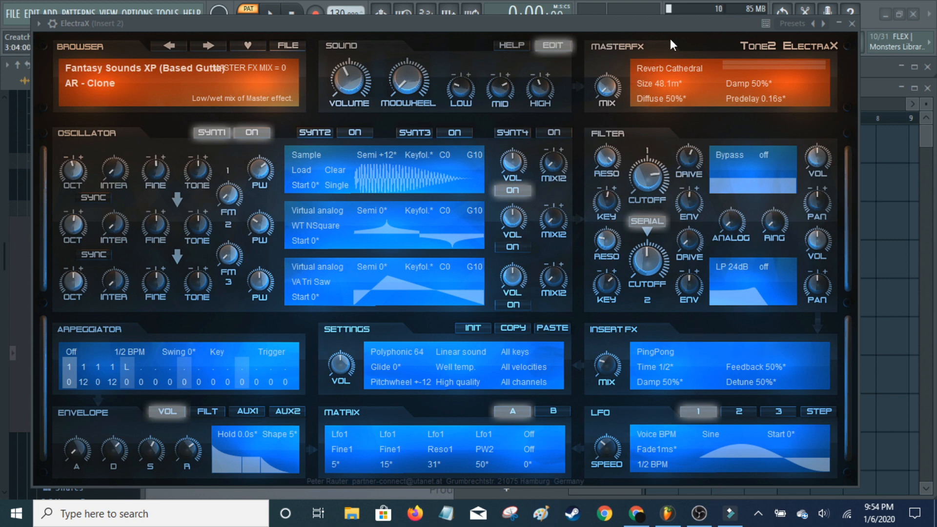
pyautogui.moveTo(662, 143)
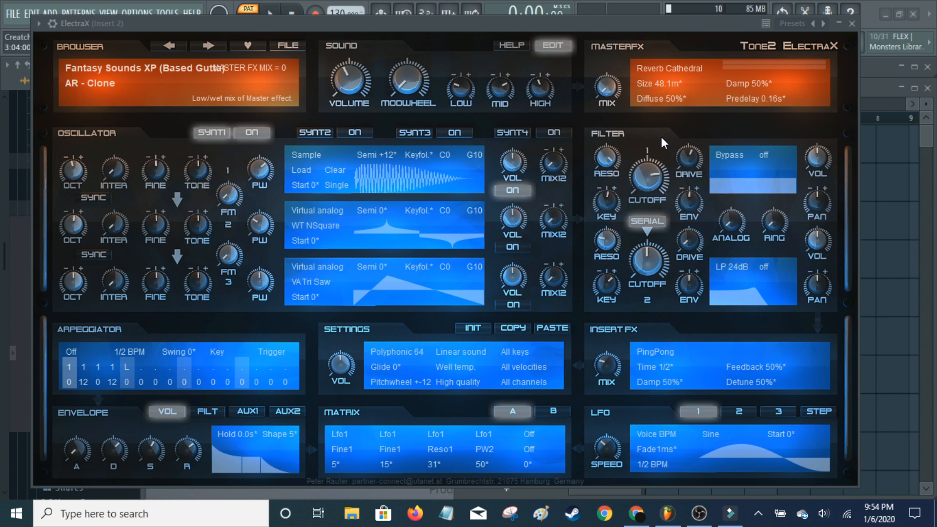